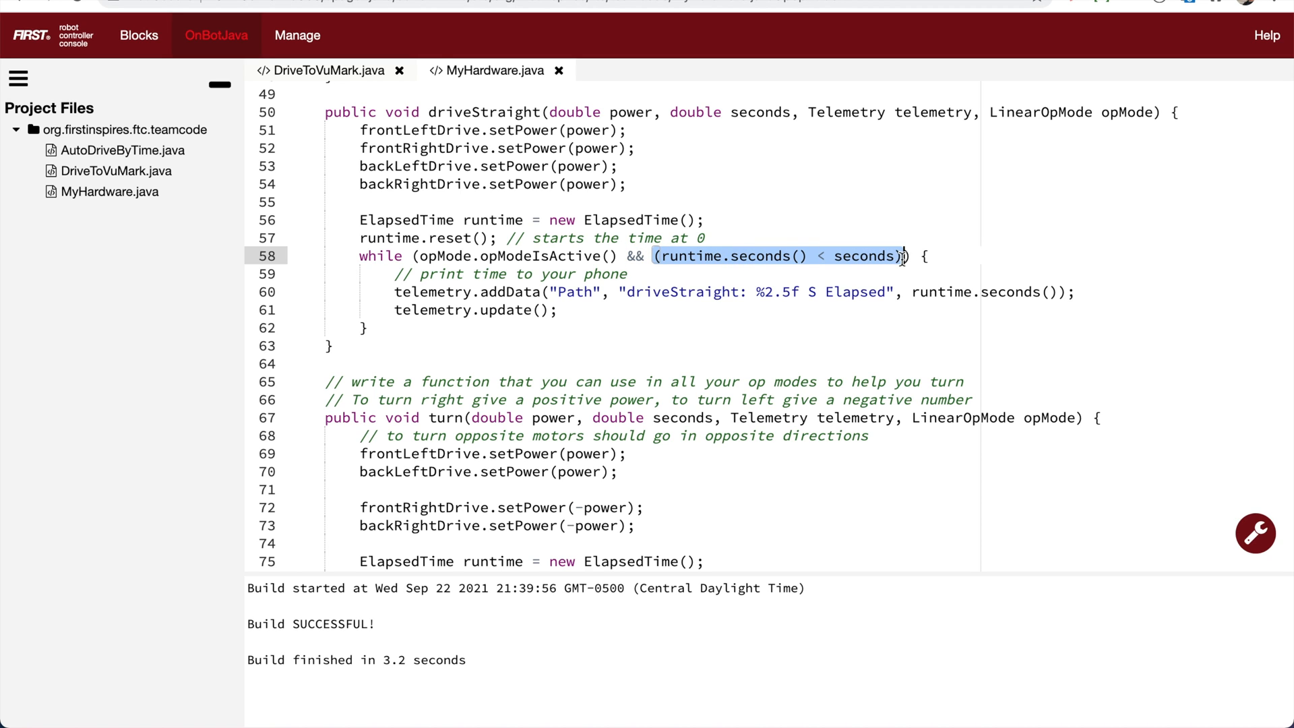
{"action": "scroll", "scroll_direction": "down", "scroll_amount": 3}
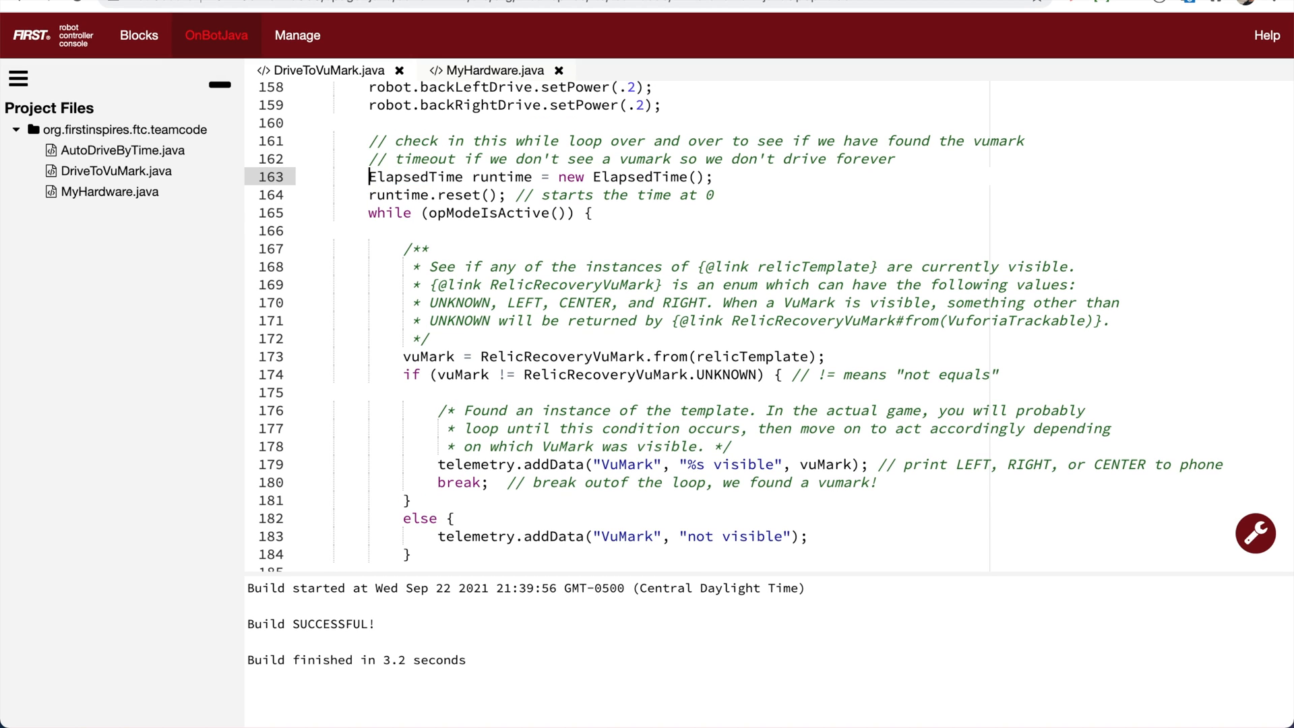
{"action": "scroll", "scroll_direction": "down", "scroll_amount": 3}
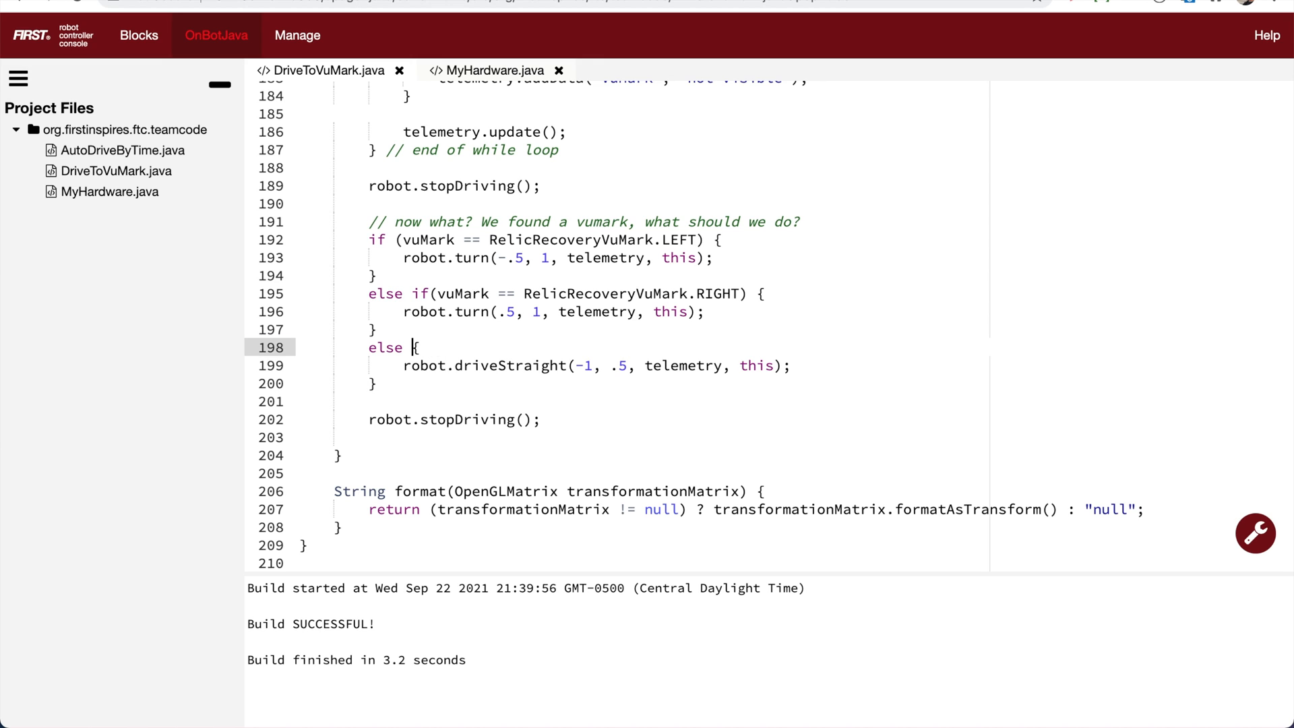